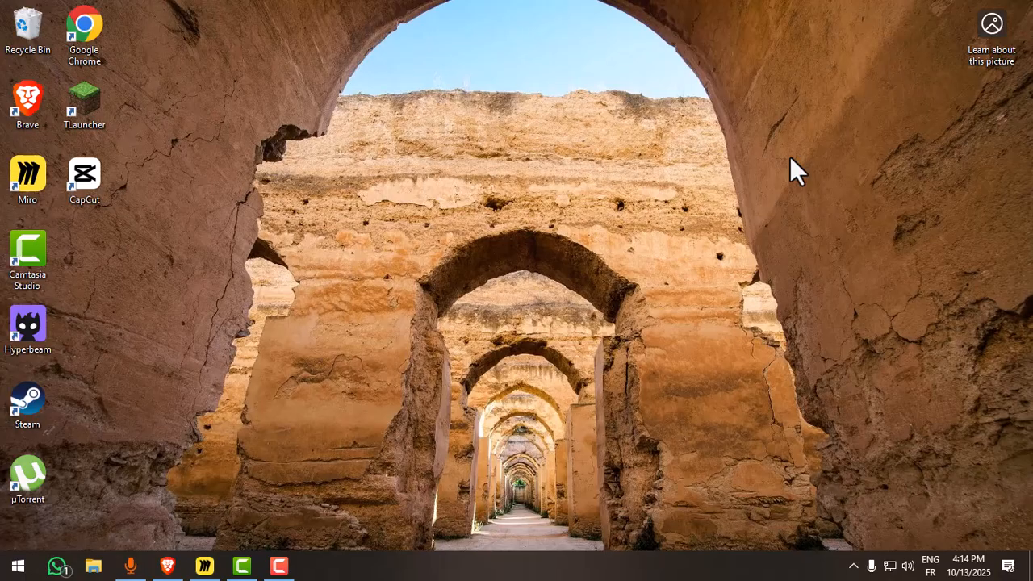
pyautogui.moveTo(305, 262)
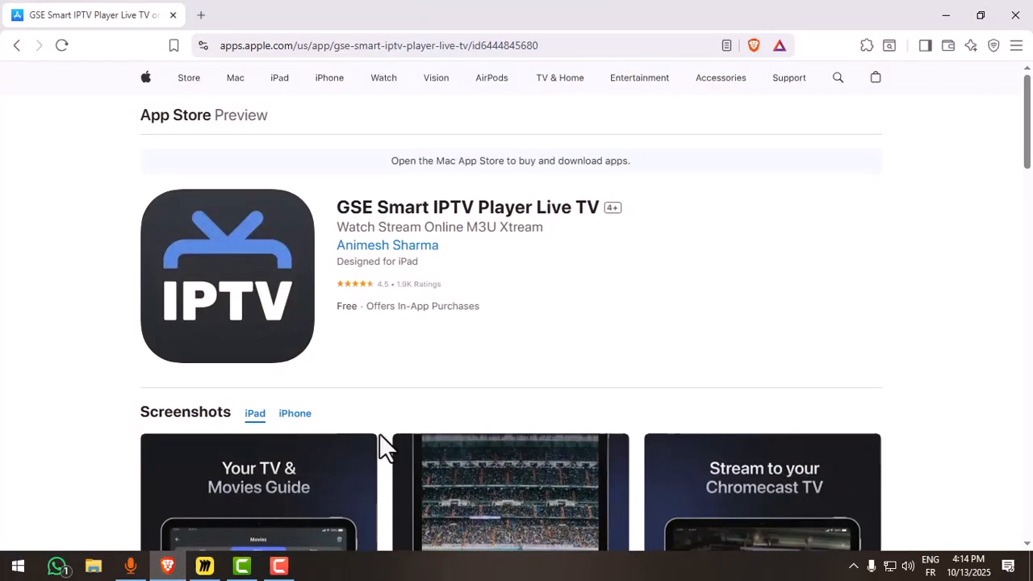
pyautogui.moveTo(533, 410)
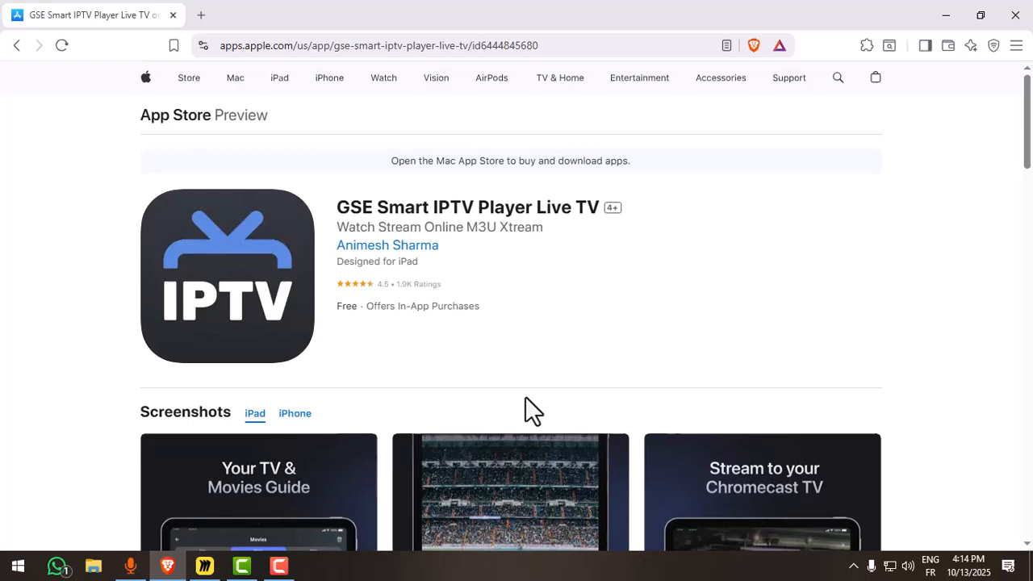
pyautogui.scroll(-3)
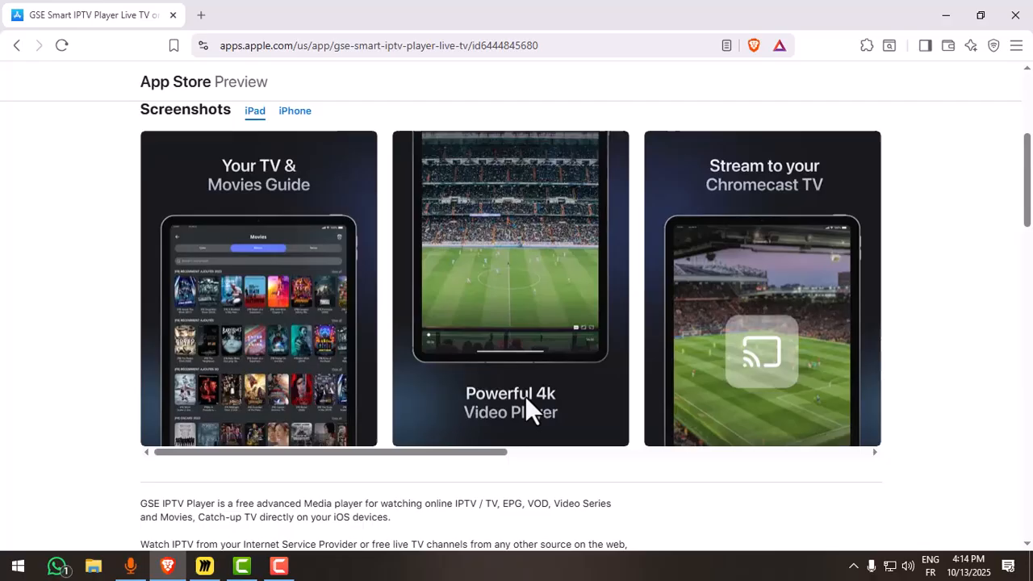
pyautogui.scroll(-3)
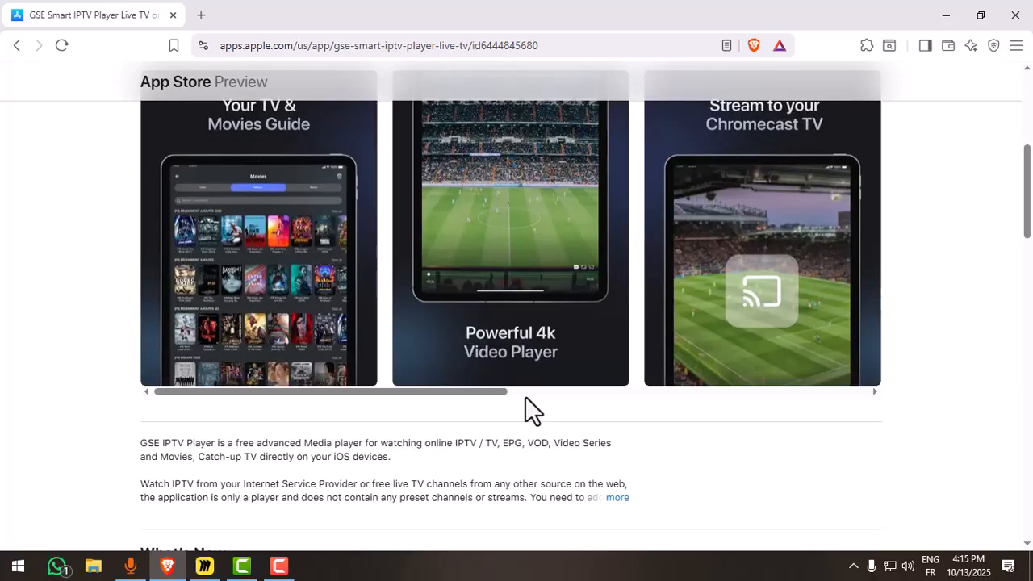
pyautogui.scroll(-3)
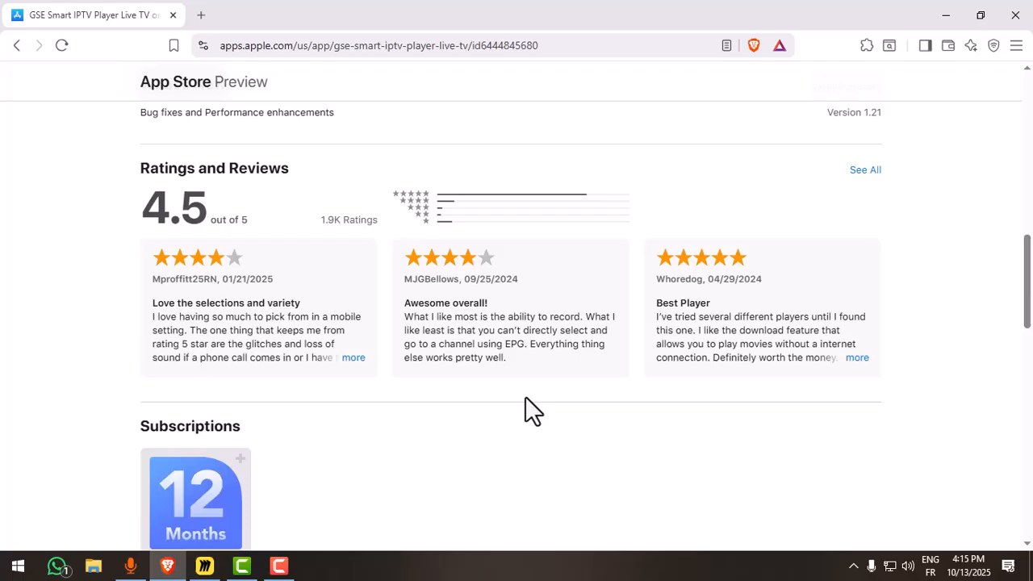
pyautogui.scroll(-3)
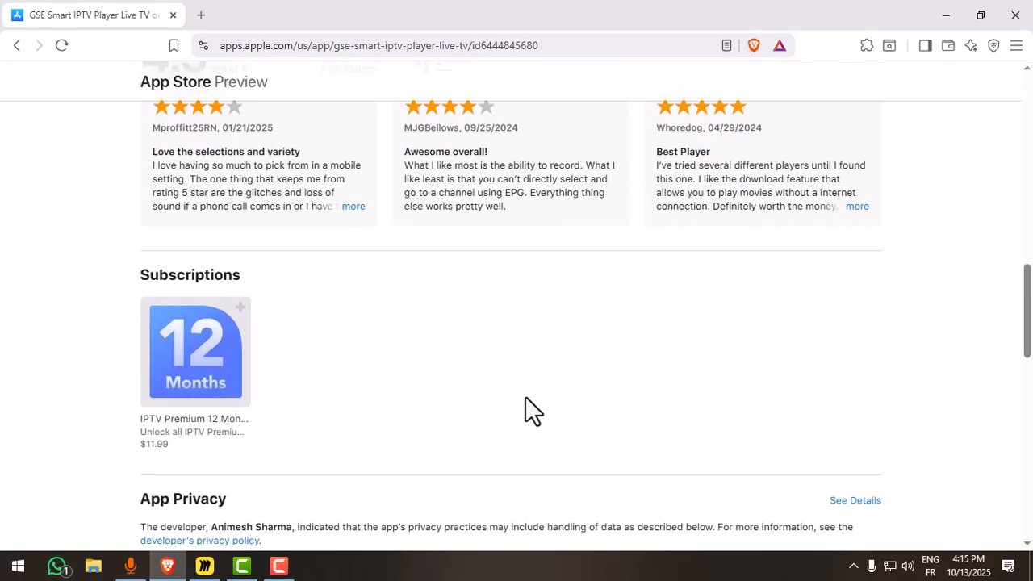
pyautogui.scroll(-3)
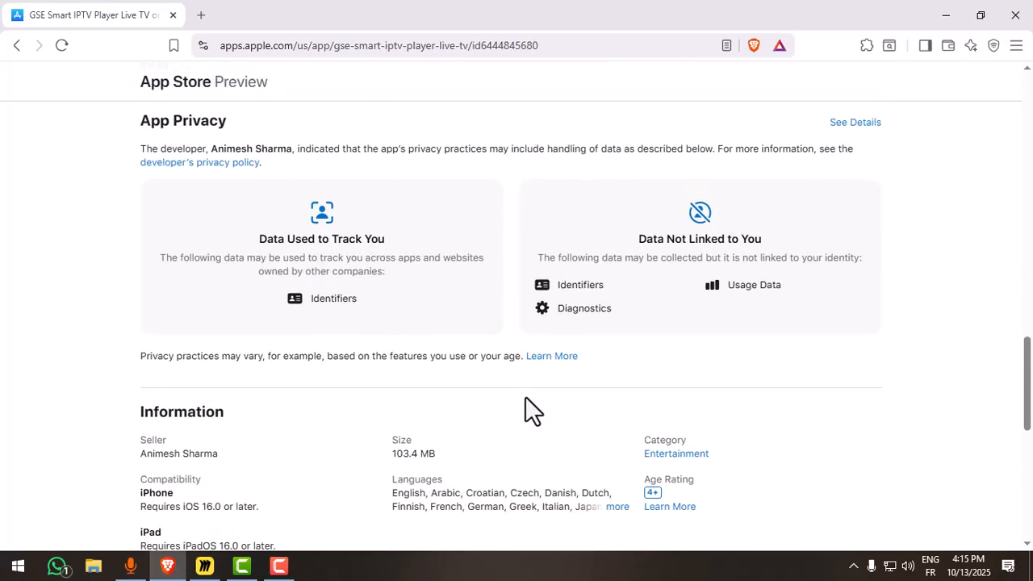